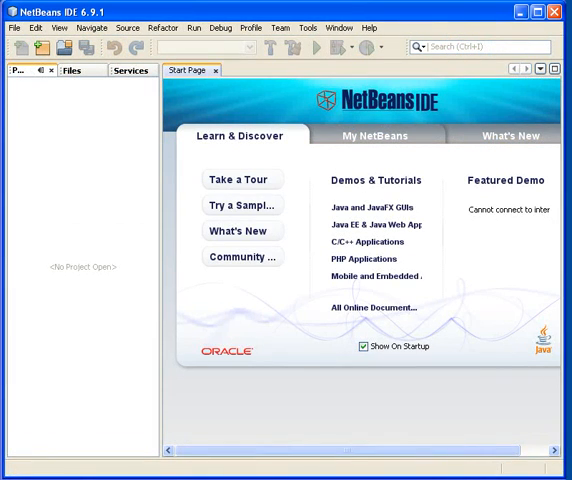
mouse_move(73, 152)
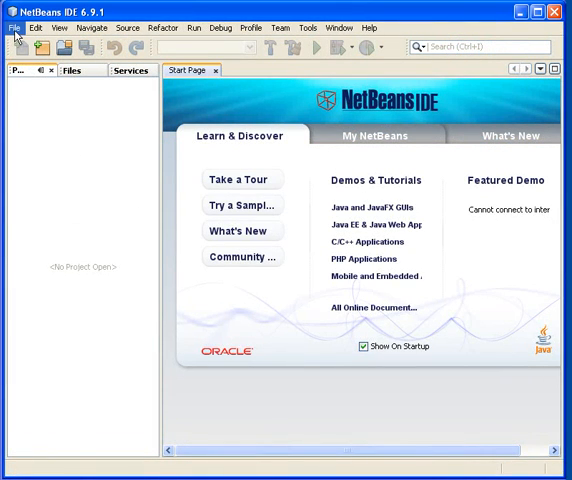
Step: Open the Introduction project under Solutions via File > Open Project, showing Main.java
left_click(13, 27)
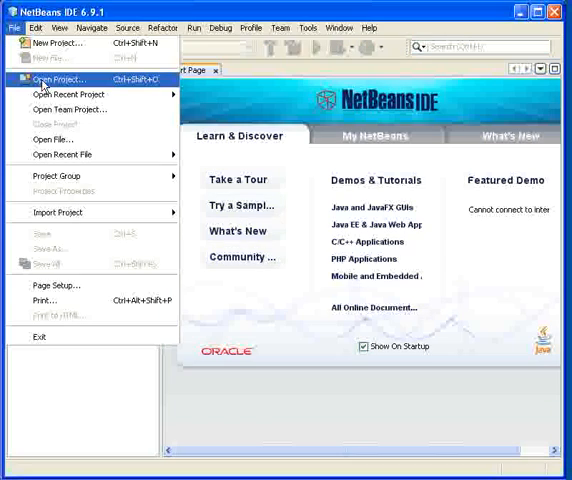
left_click(65, 79)
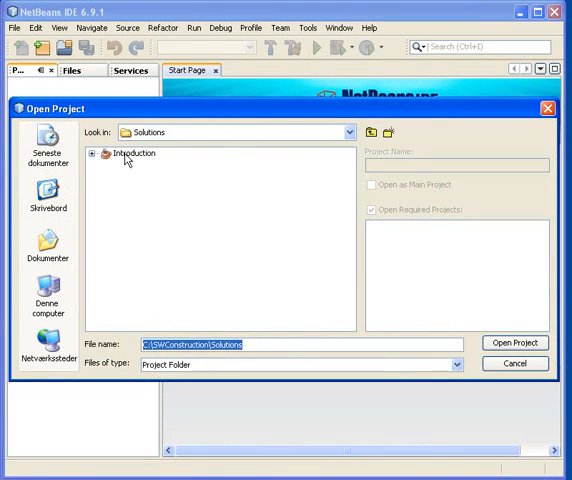
left_click(133, 153)
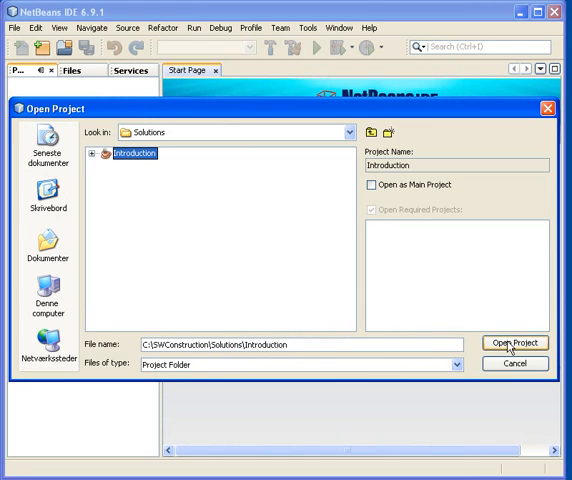
left_click(514, 343)
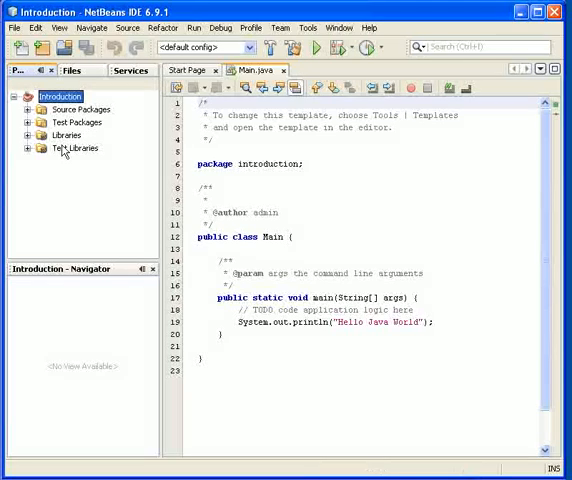
Step: Expand Source Packages to reveal the introduction package containing Main.java
left_click(27, 109)
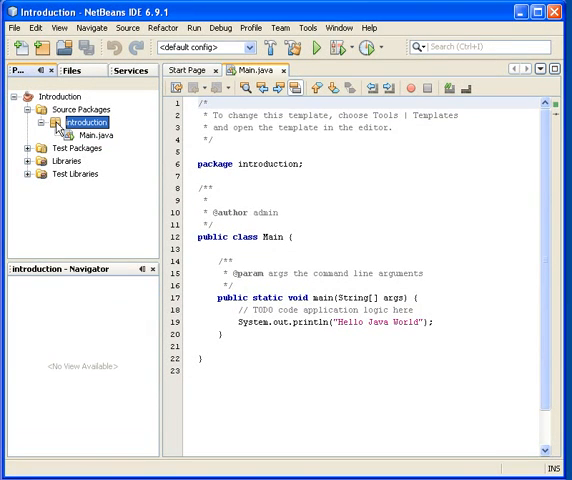
right_click(80, 122)
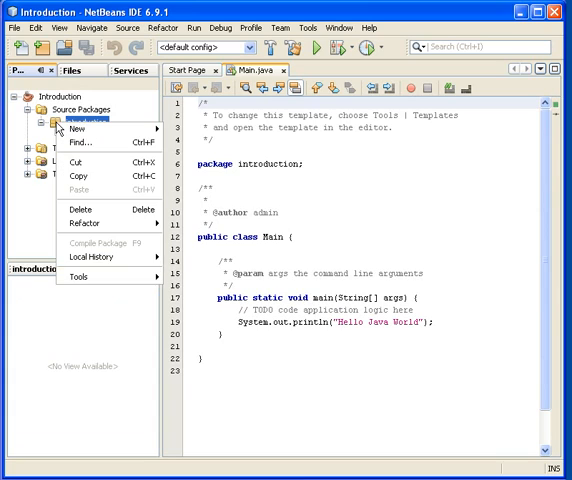
left_click(70, 131)
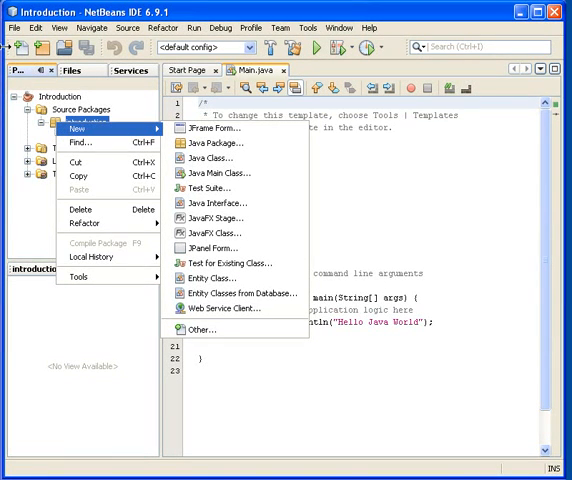
left_click(14, 28)
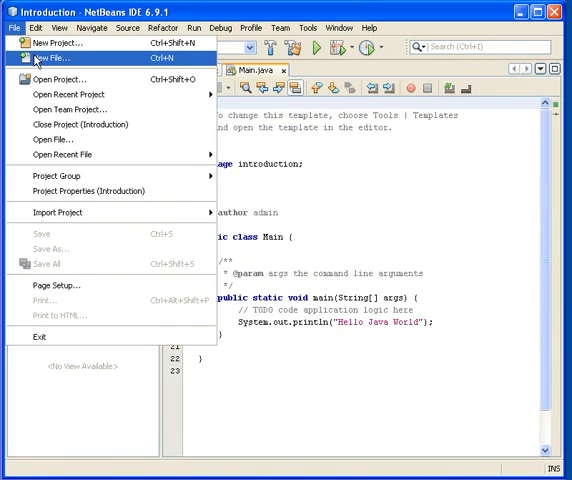
Step: Create a Swing JFrame Form in the introduction package, keeping the default name NewJFrame
left_click(56, 58)
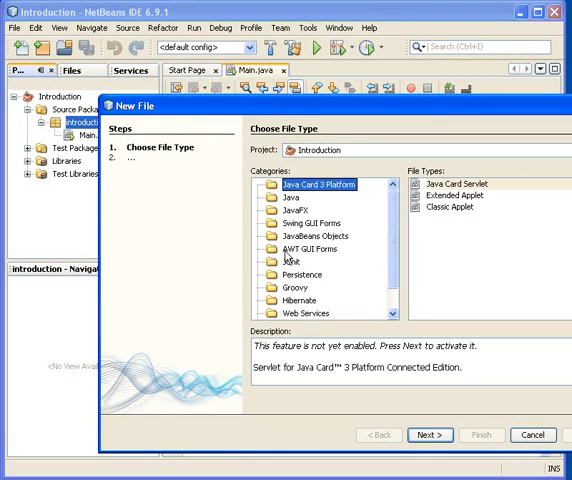
mouse_move(289, 256)
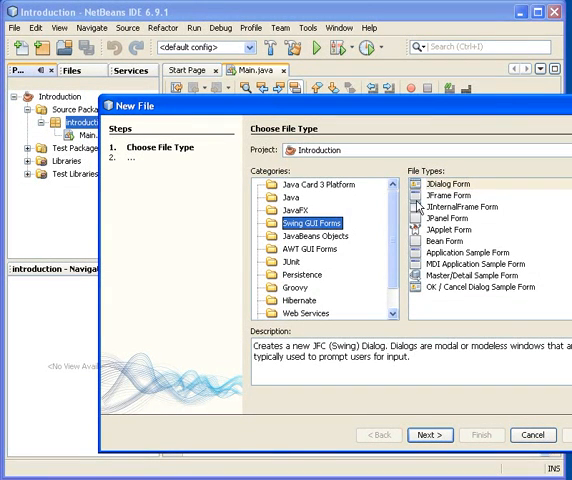
mouse_move(418, 200)
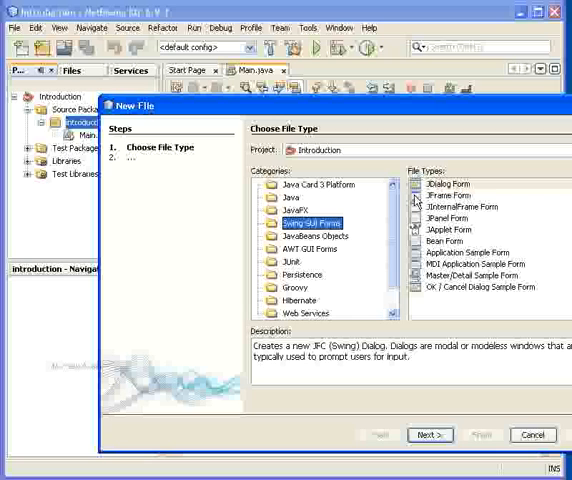
left_click(444, 196)
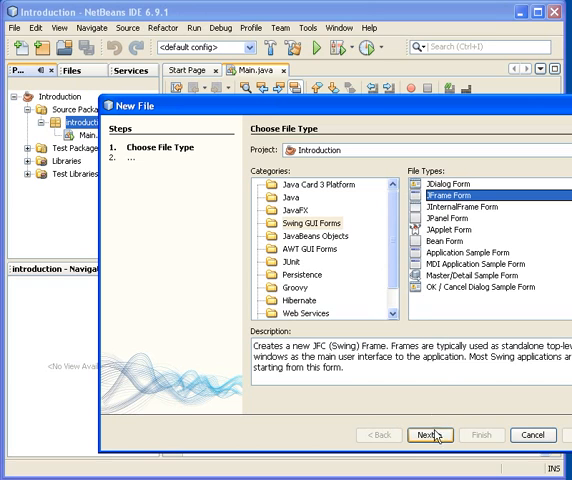
left_click(428, 434)
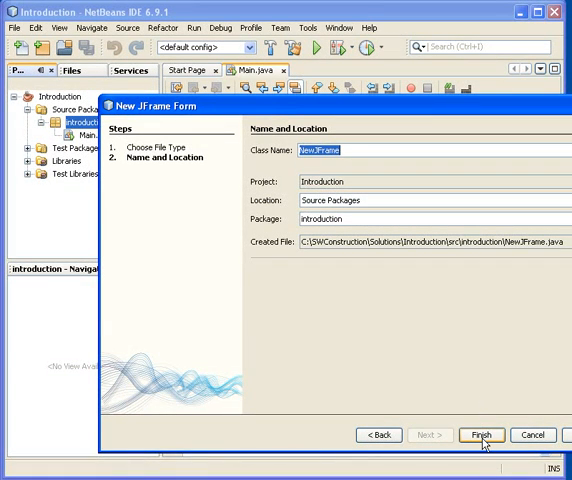
left_click(481, 434)
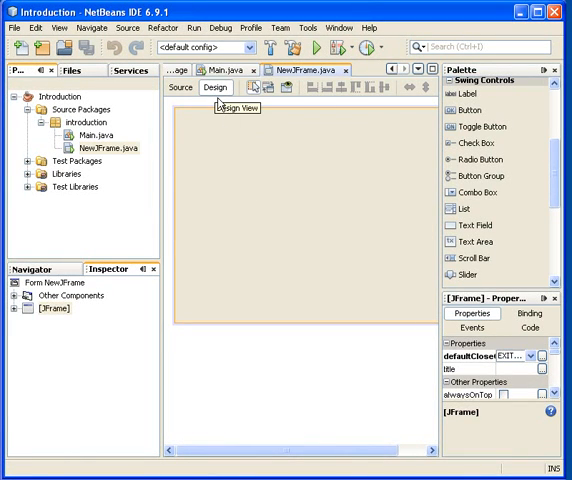
left_click(178, 88)
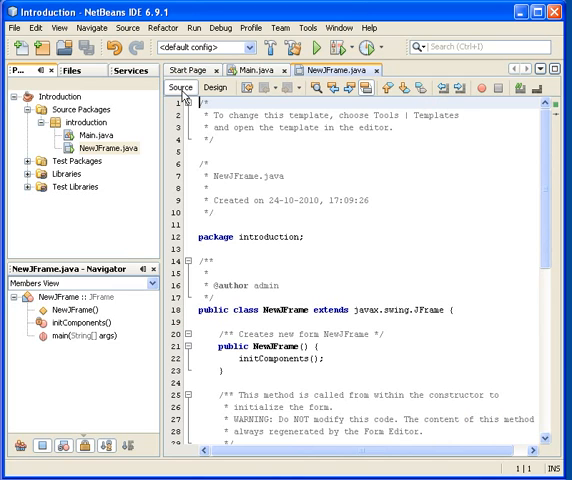
mouse_move(548, 184)
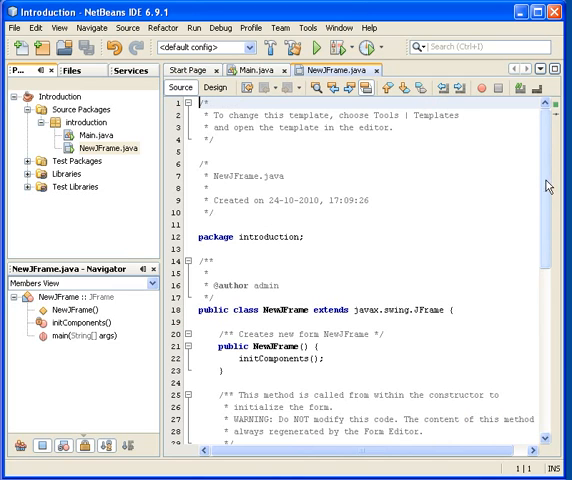
scroll("down", 3)
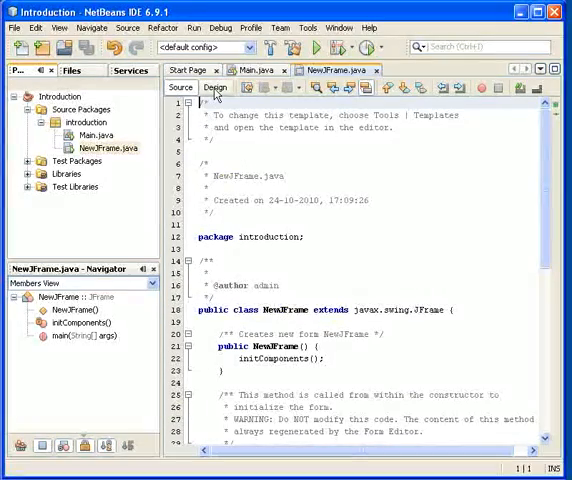
left_click(216, 87)
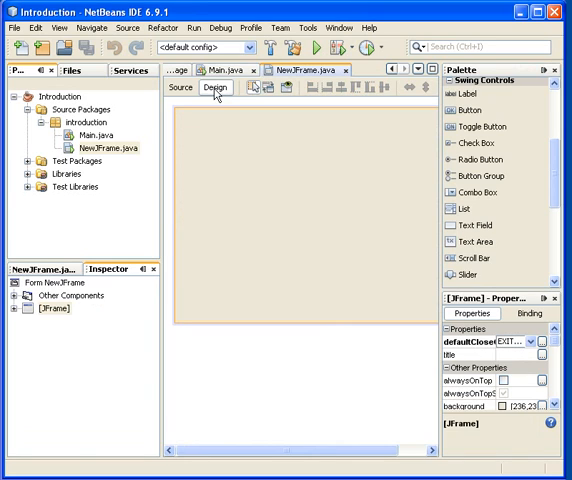
mouse_move(386, 192)
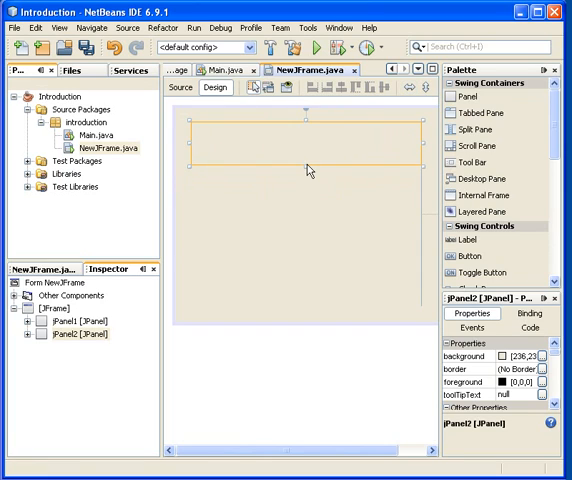
Step: Select the lower panel on the form and resize it wider
left_click(380, 270)
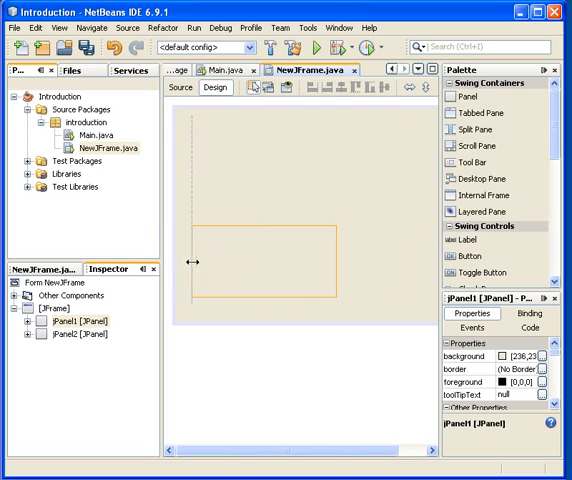
left_click_drag(195, 261, 395, 258)
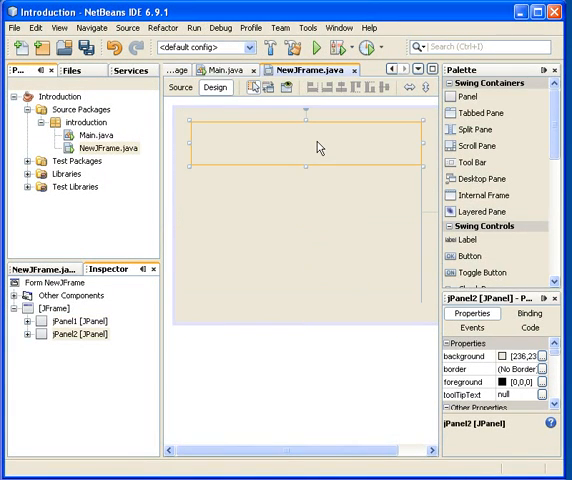
mouse_move(519, 161)
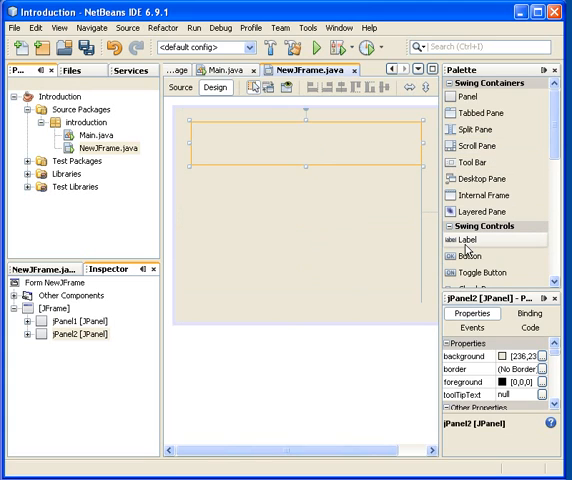
Step: Drop a label into the top panel and set its text to 'Welcome Java GUI'
left_click(316, 145)
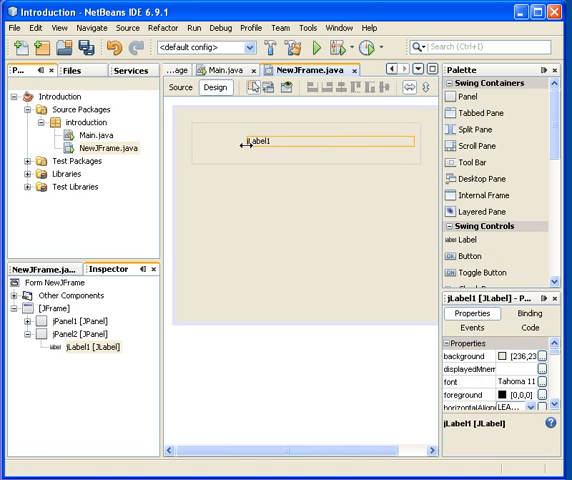
left_click(250, 140)
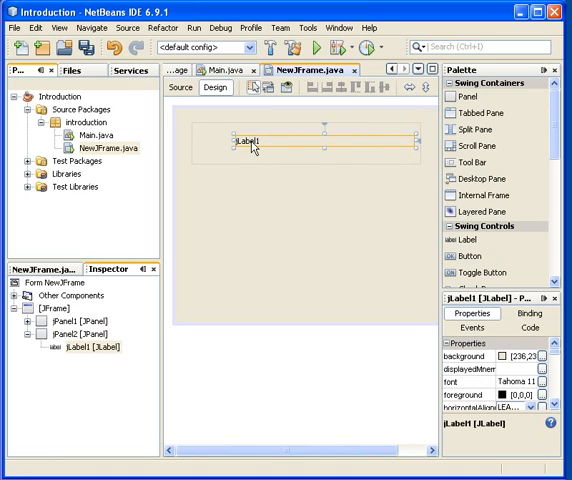
double_click(252, 146)
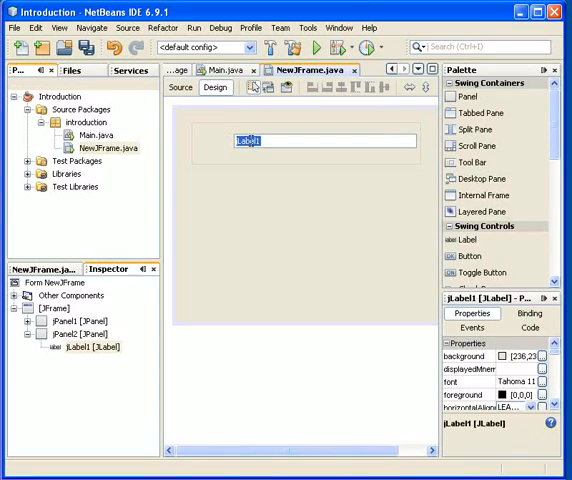
type("Welcome")
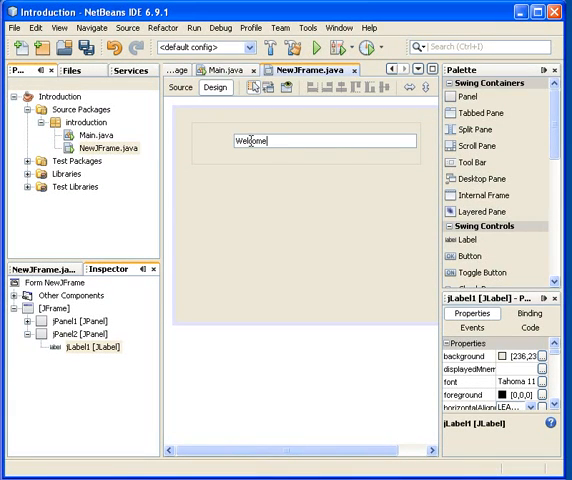
type("3")
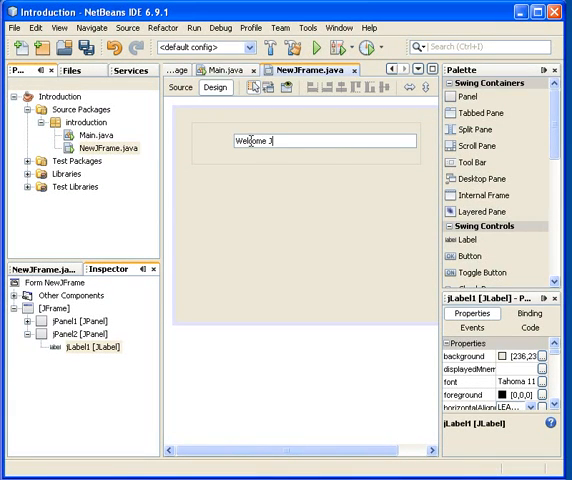
type("ava")
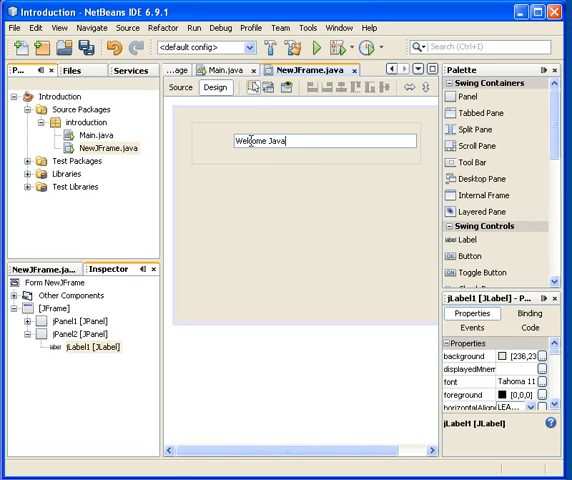
type("GUI")
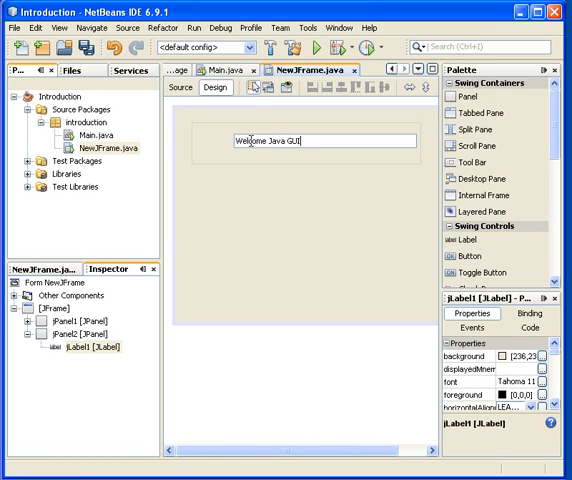
type("F")
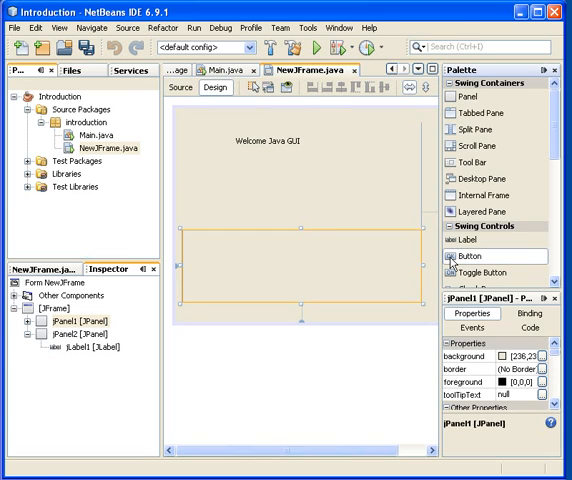
Step: Place jButton1 in jPanel1 with jTextField1 below it, then select the panel
left_click(234, 247)
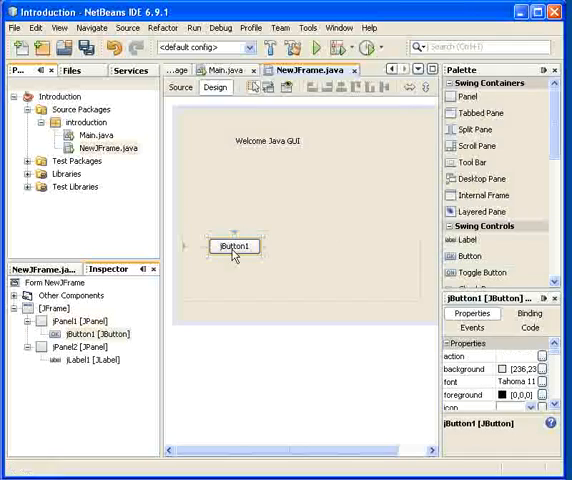
left_click(233, 246)
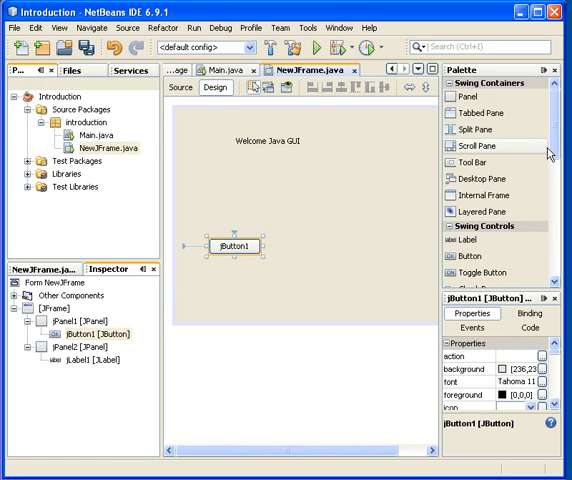
scroll("down", 3)
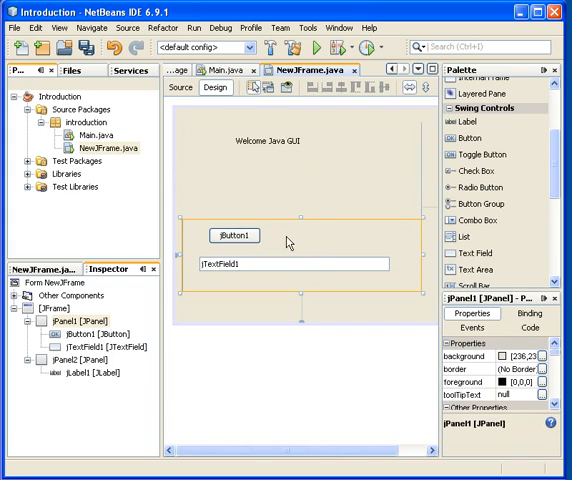
mouse_move(213, 281)
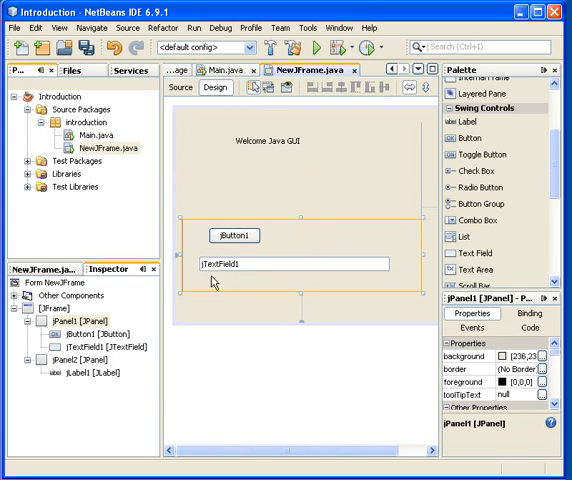
mouse_move(310, 248)
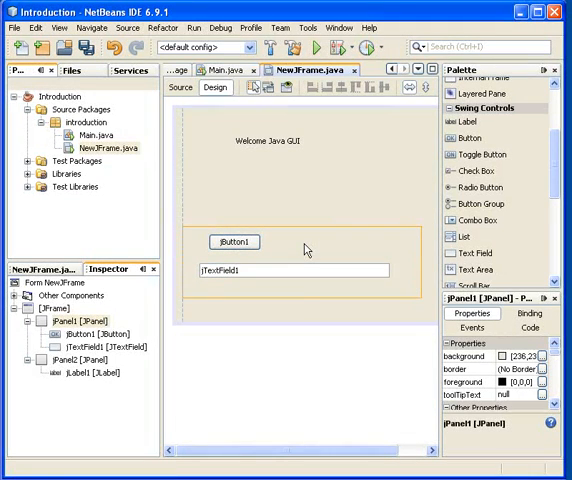
left_click(230, 255)
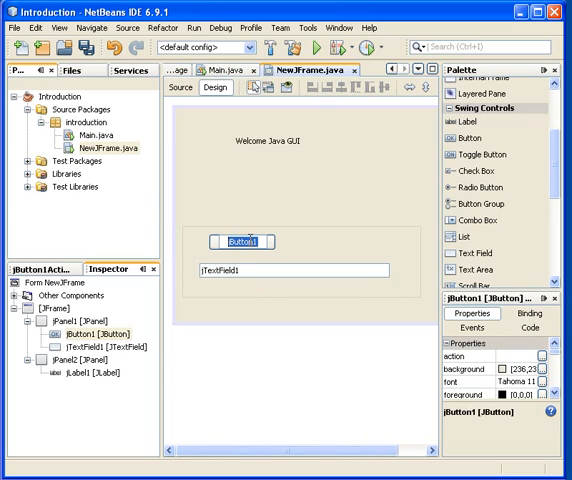
Step: Type 'WelcomeButton' as the button's caption and confirm the edit
type("Welcome")
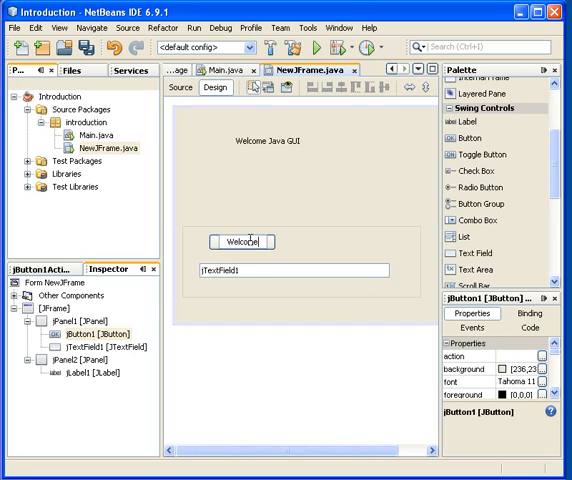
type("Button")
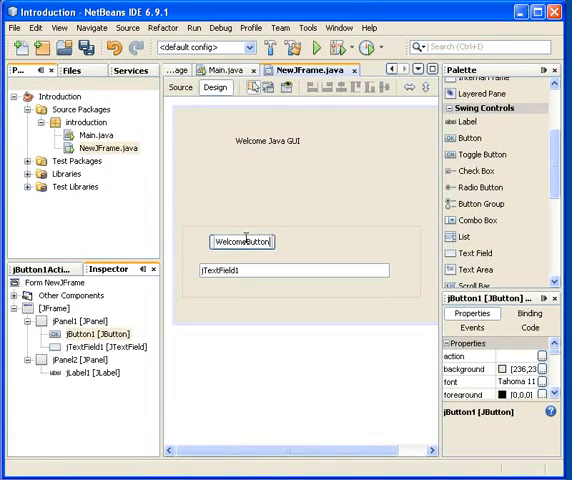
left_click(241, 242)
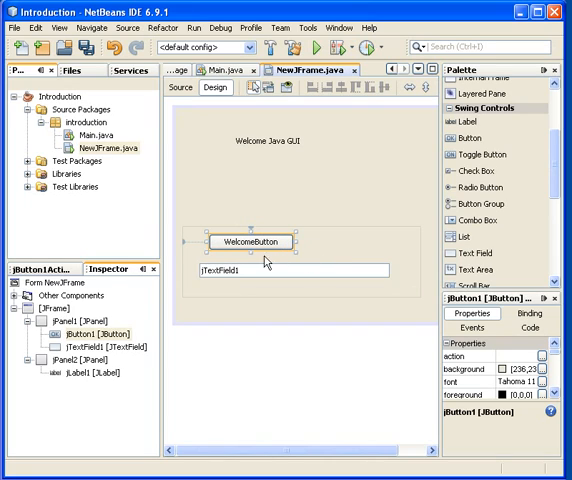
mouse_move(280, 250)
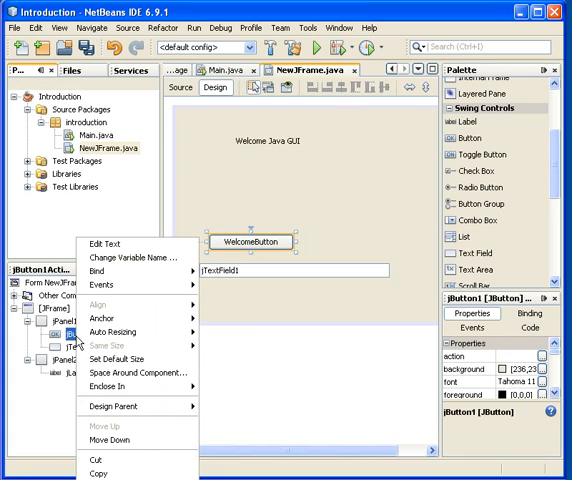
Step: Rename the jButton1 variable to welcomeButton with Change Variable Name in the Inspector
left_click(113, 318)
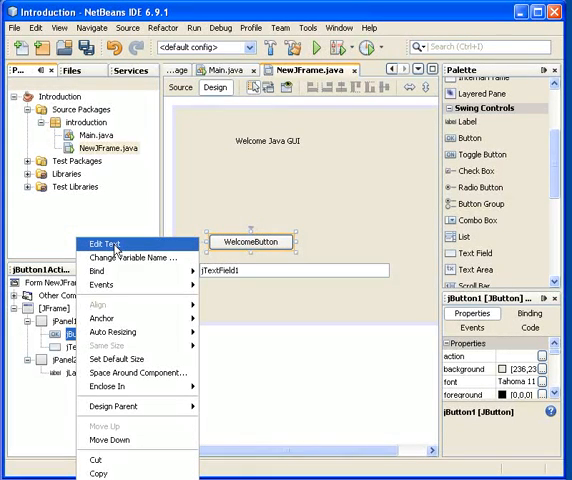
mouse_move(120, 258)
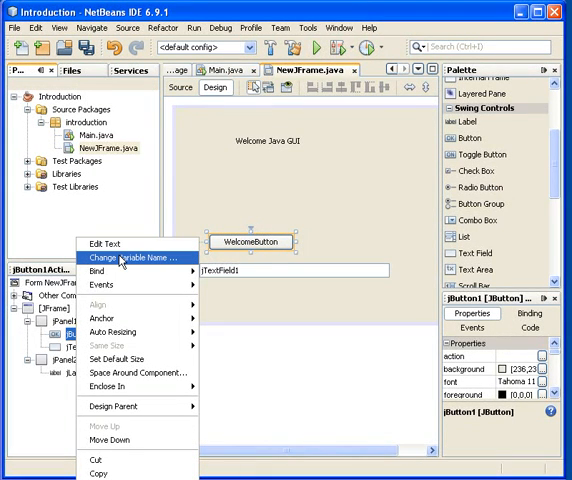
left_click(127, 257)
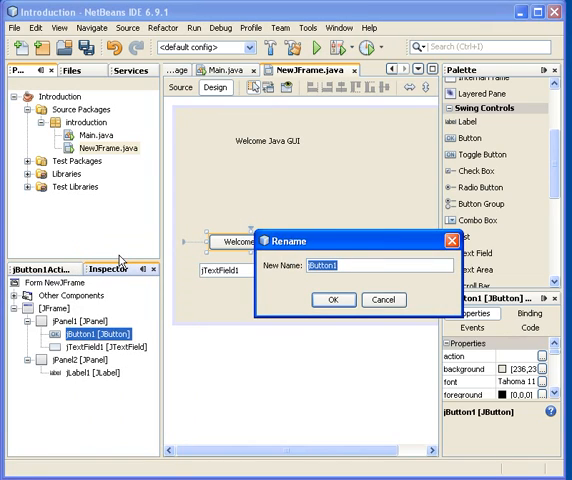
type("welcomeButton")
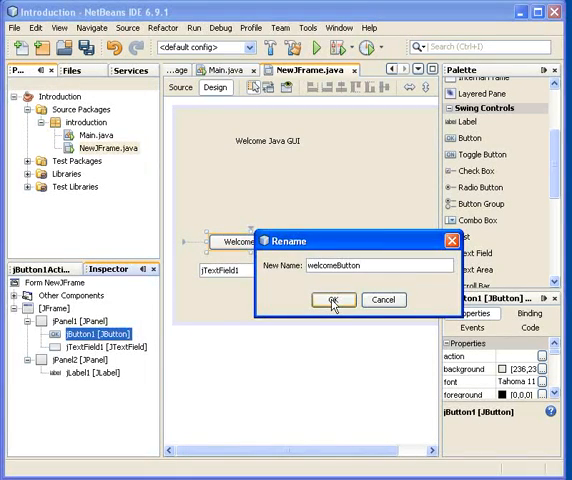
left_click(332, 300)
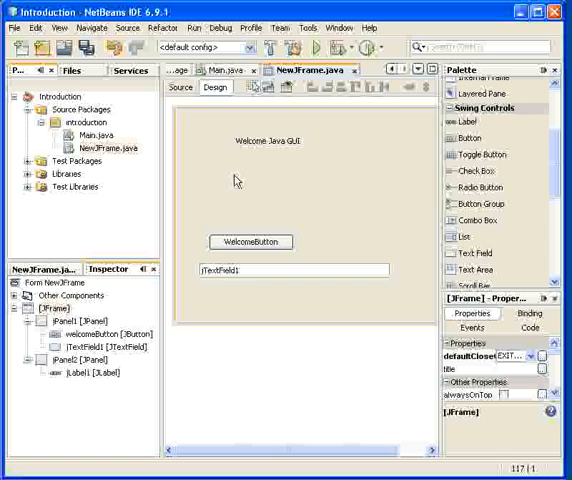
Step: Build the project with welcomeButton and jTextField1 action handlers, then return to Design view
left_click(197, 27)
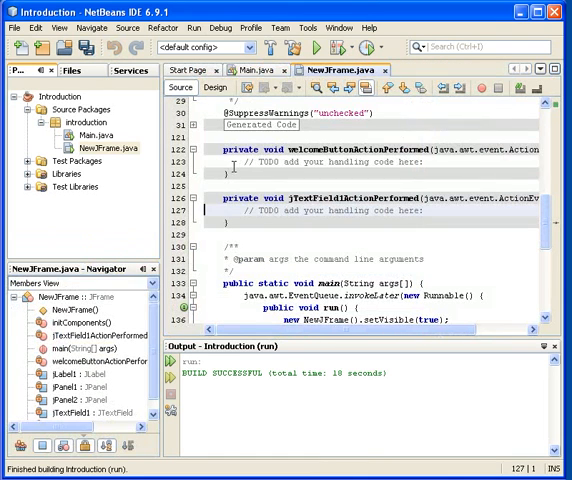
left_click(215, 87)
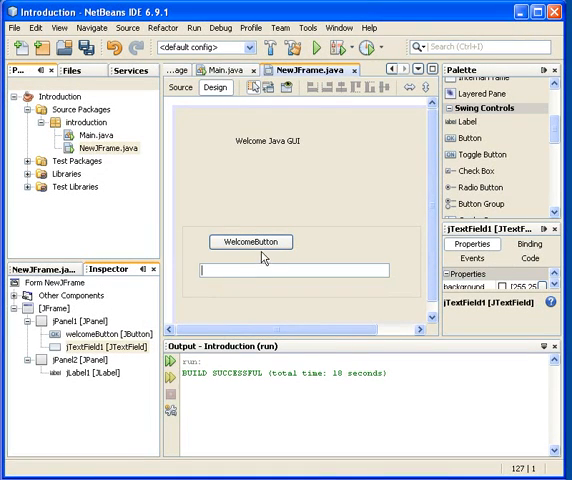
Step: Select the Welcome Java GUI label and run the main project to launch NewJFrame
left_click(251, 242)
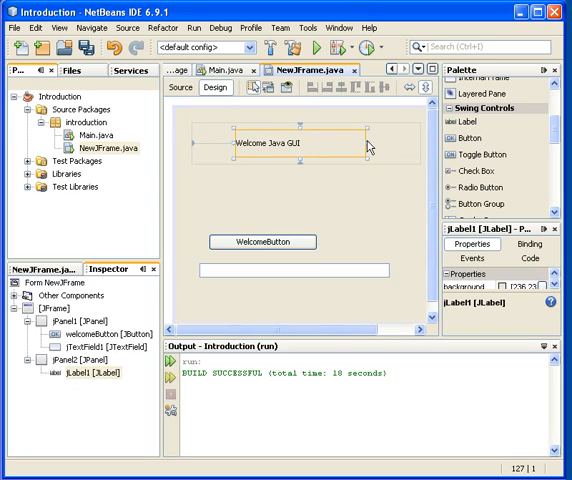
left_click(240, 185)
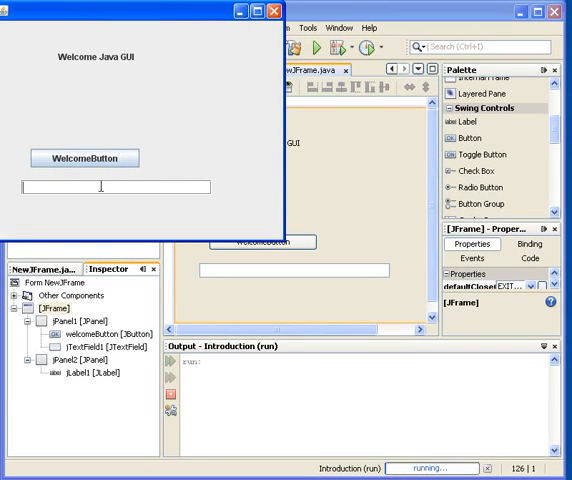
Step: Type 'wel' and 'y...' into the running form's text field, then close the window
type("welcome to m")
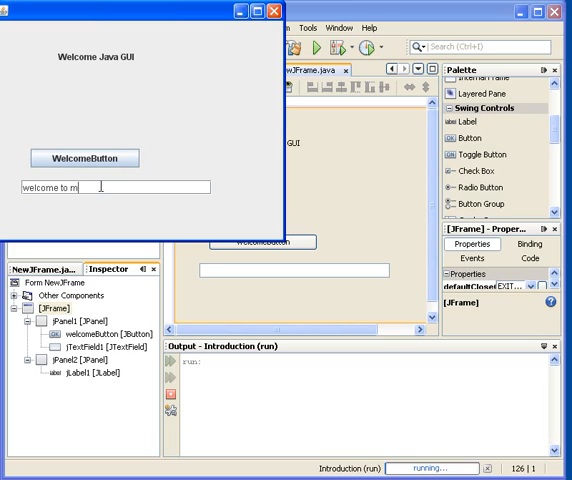
type("y...")
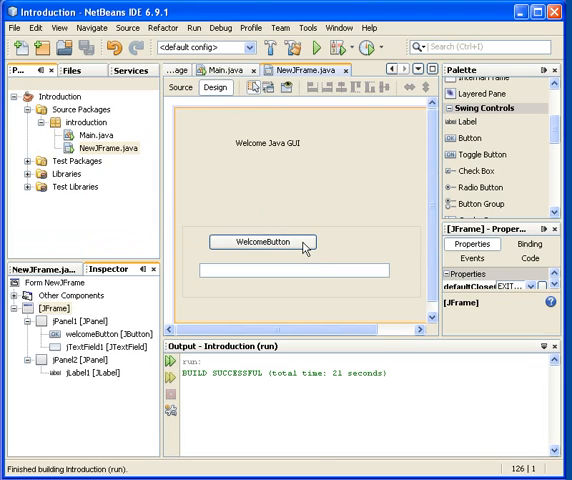
left_click(261, 241)
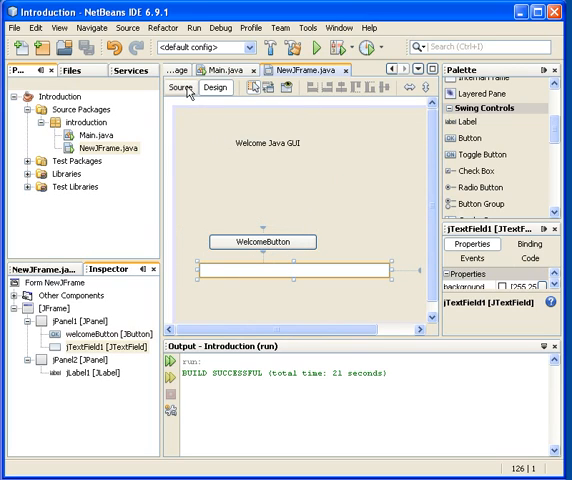
Step: In Source view, type System.out.println("He...") inside welcomeButtonActionPerformed
left_click(177, 87)
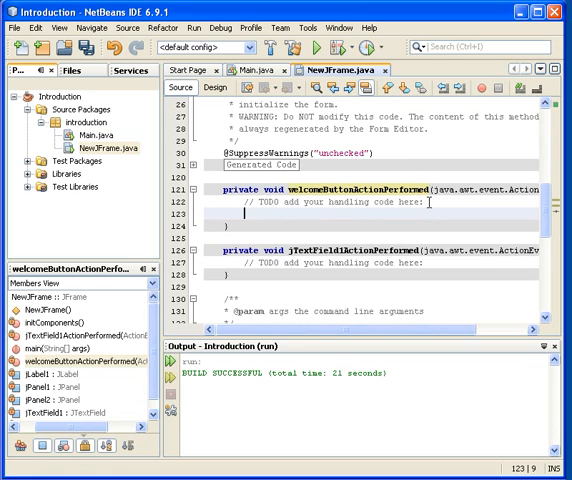
type("S")
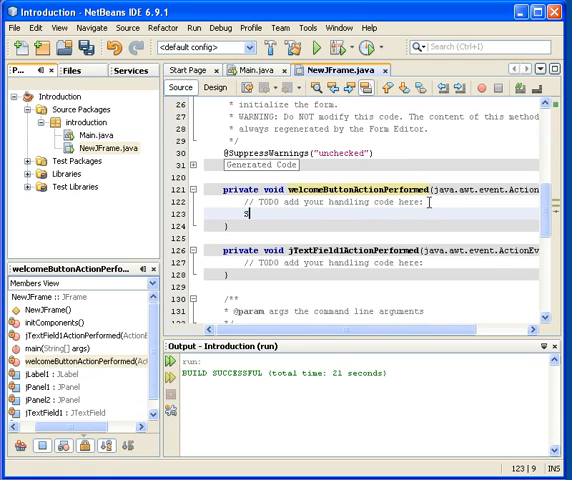
type("ystem.")
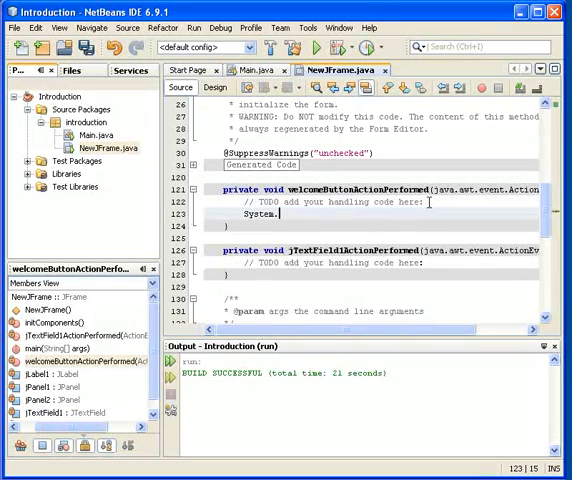
type("out.p")
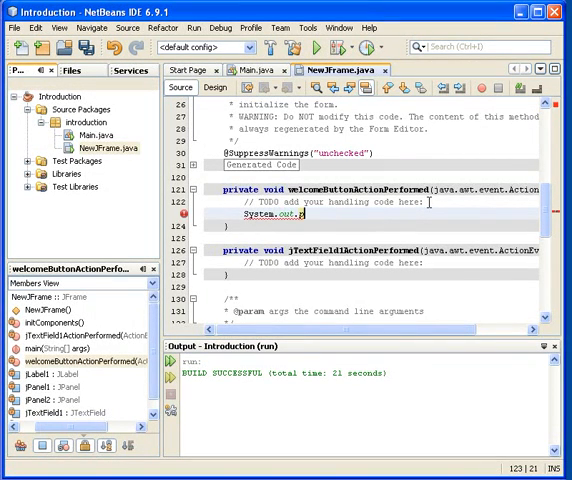
type("rintln(")
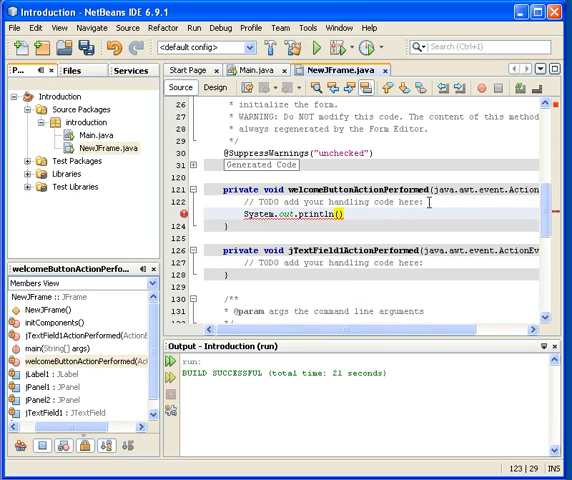
type("\"\"")
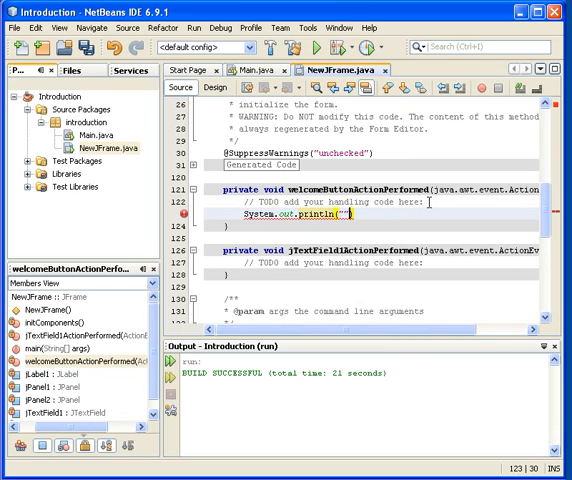
type("Hej")
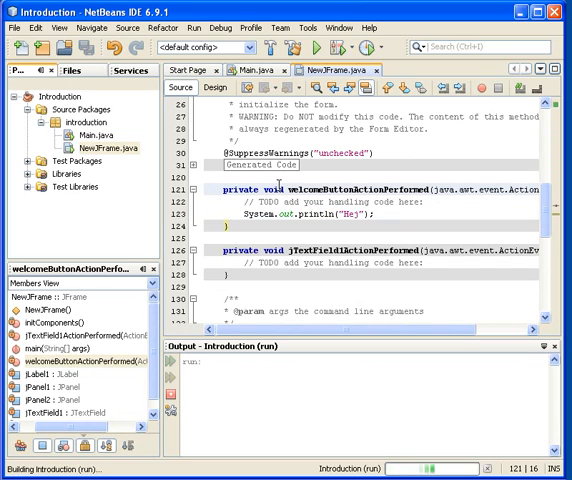
Step: Run the project, press WelcomeButton to print Hej, then use the running form's top bar
left_click(312, 46)
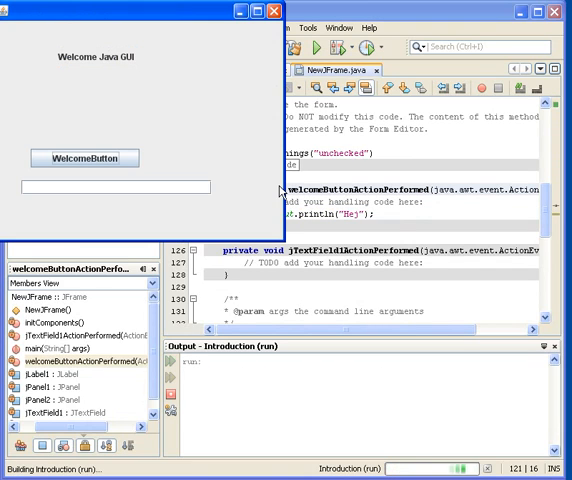
left_click(84, 158)
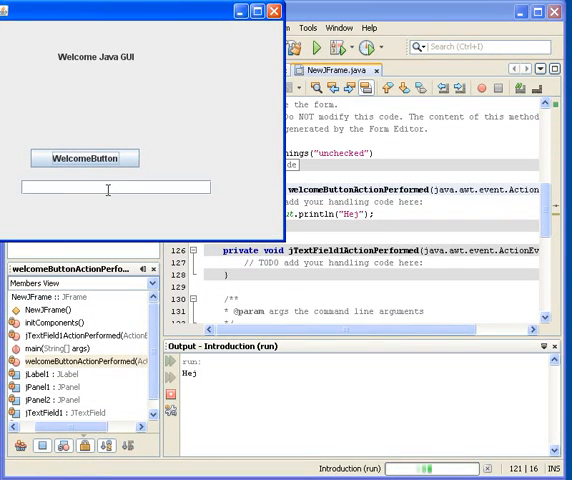
left_click(286, 11)
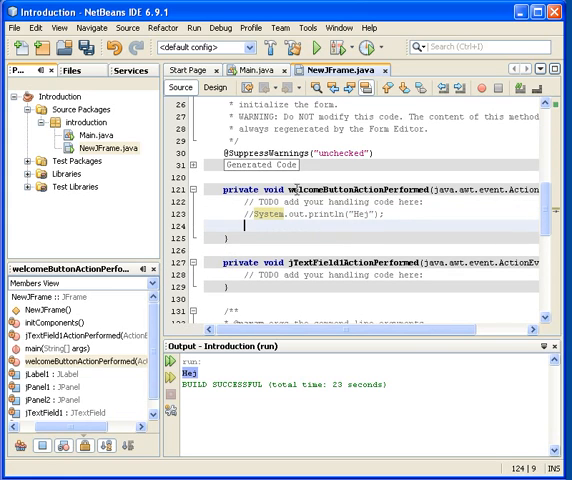
Step: Switch between Design and Source views to reach welcomeButtonActionPerformed below the commented Hej print
left_click(215, 88)
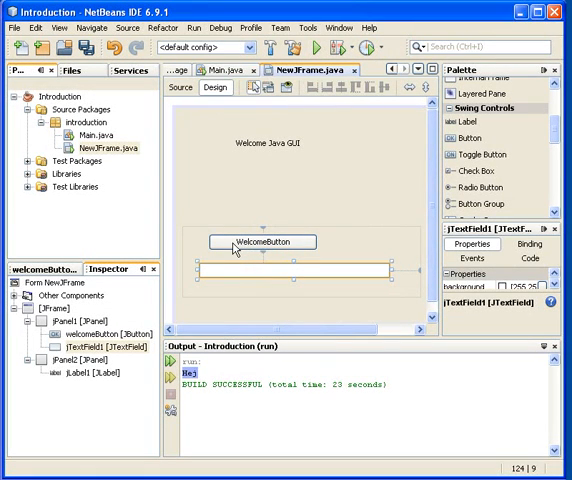
mouse_move(227, 278)
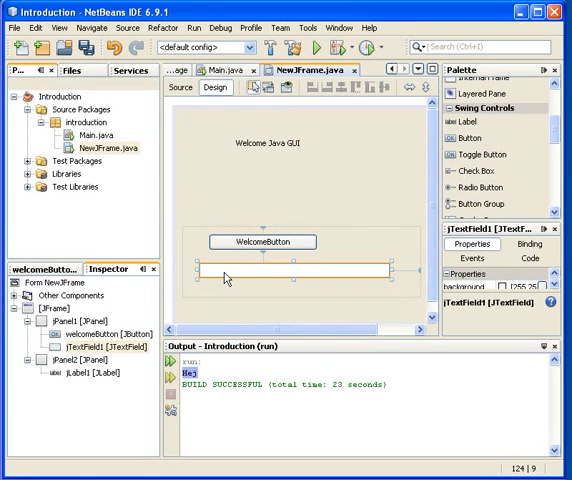
mouse_move(235, 275)
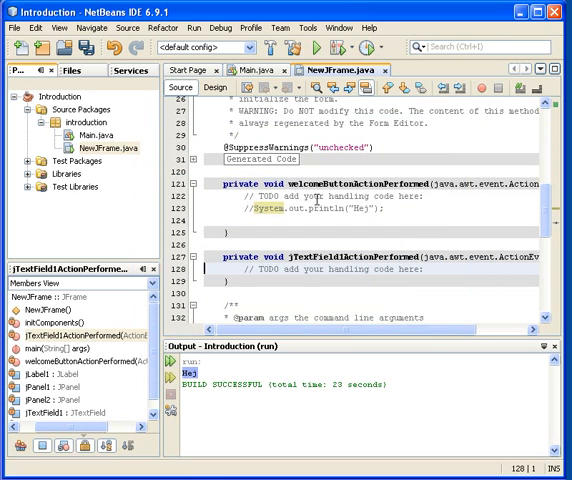
mouse_move(244, 232)
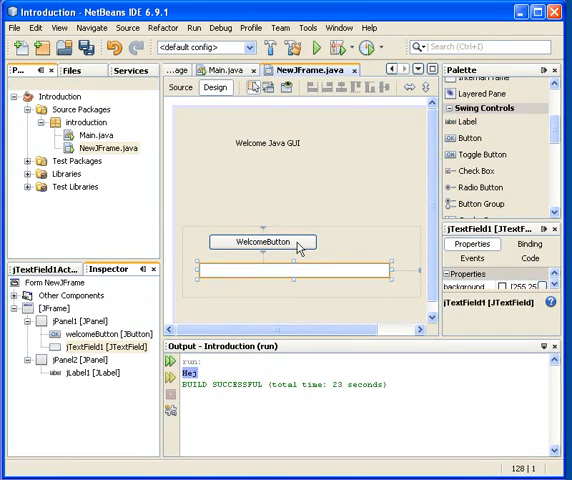
left_click(262, 242)
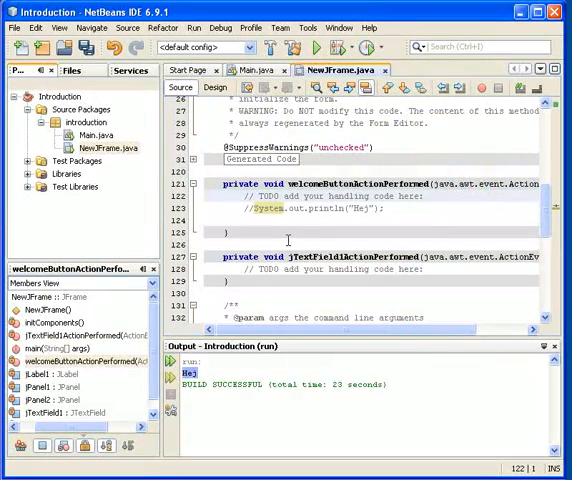
left_click(213, 87)
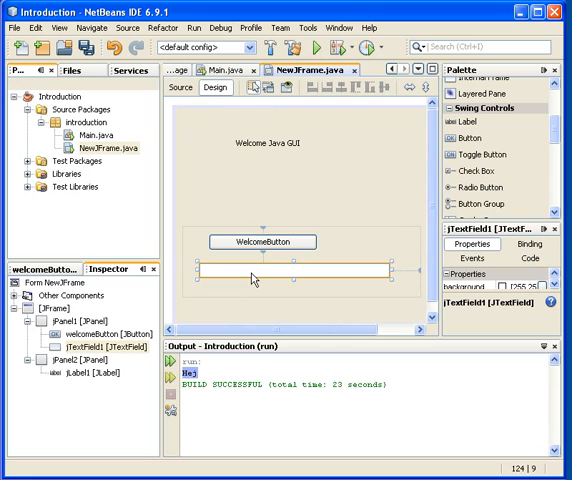
mouse_move(254, 278)
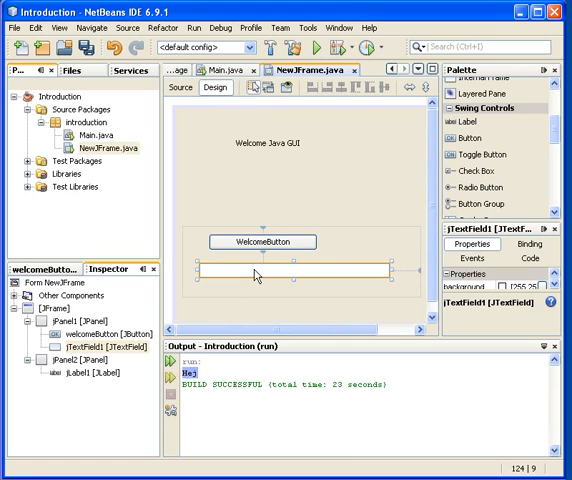
left_click(181, 88)
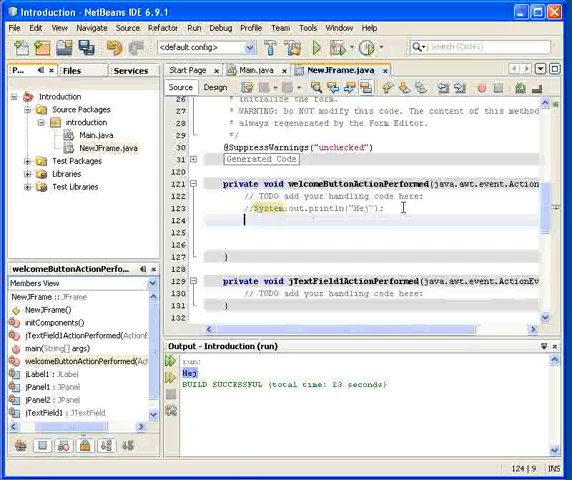
Step: Type jTextField1.setText("Welcome my Friend") into welcomeButtonActionPerformed
type("jTe")
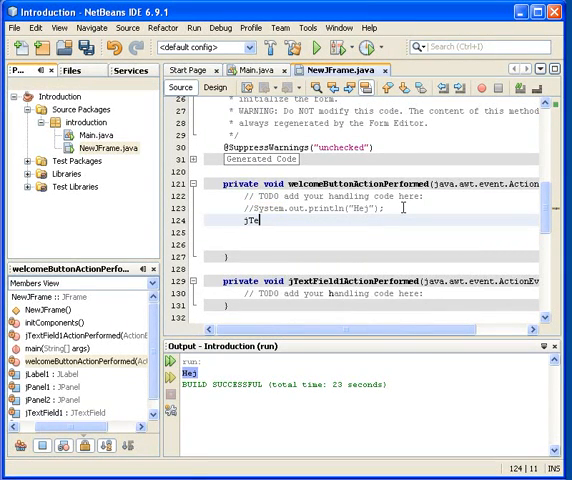
type("xtField1")
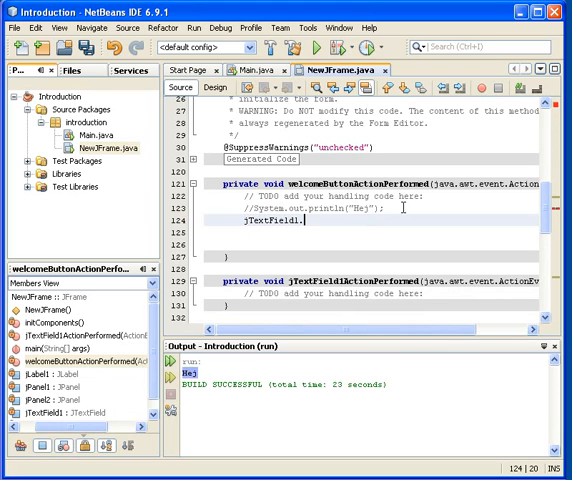
type(".")
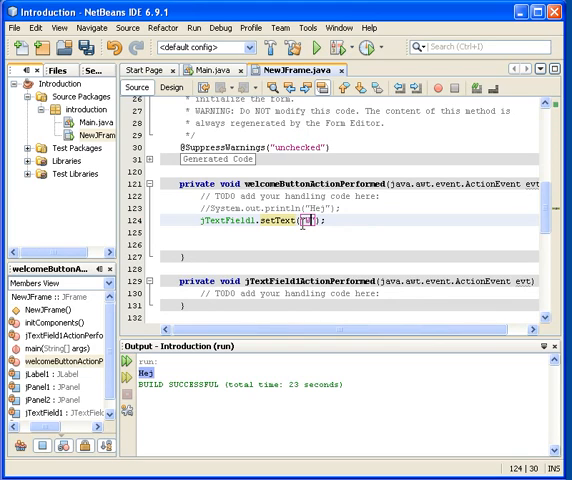
type("Welcome my f")
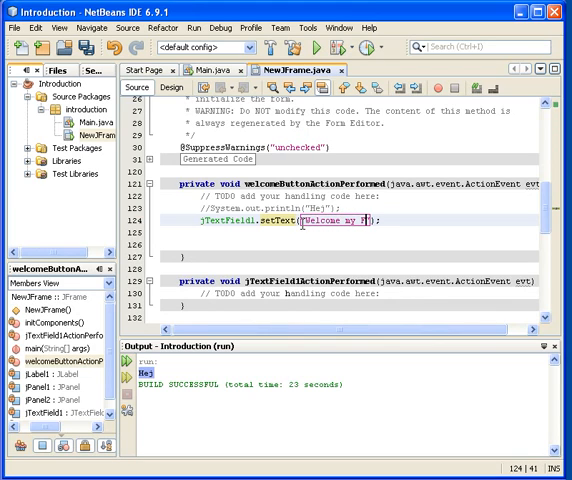
type("Friend")
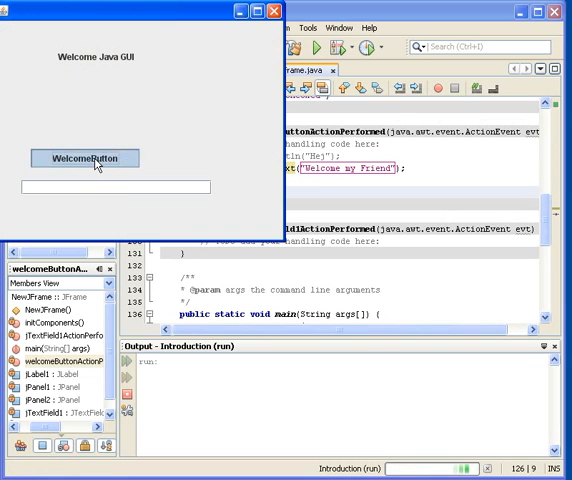
Step: Press WelcomeButton to fill the field with 'Welcome my Friend', then close the form
left_click(85, 157)
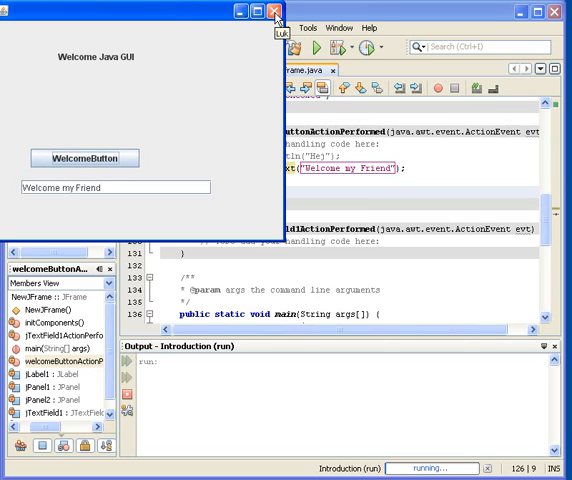
left_click(283, 11)
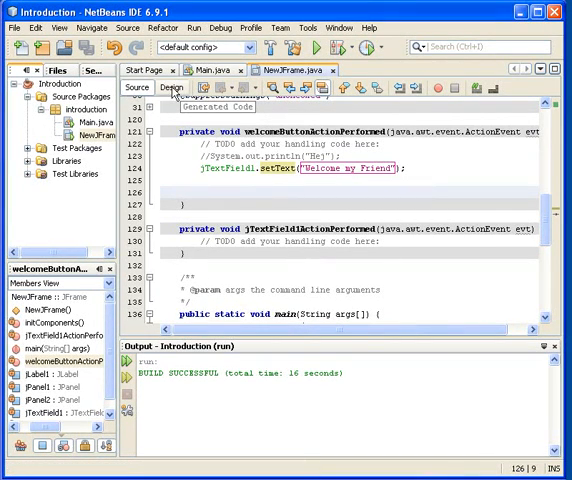
Step: In Design view, select welcomeButton, jTextField1 and jPanel1 in the Inspector tree
left_click(171, 87)
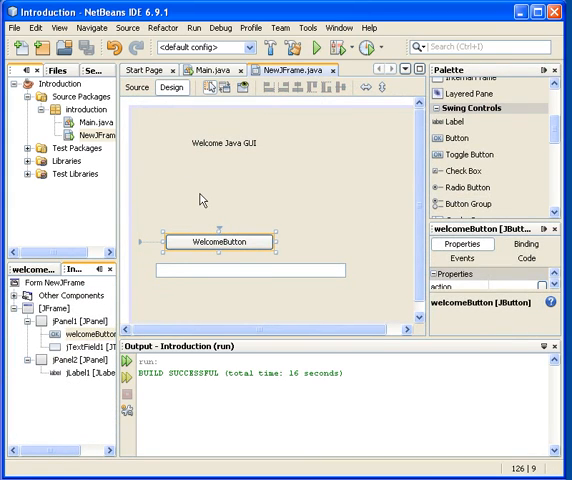
mouse_move(388, 289)
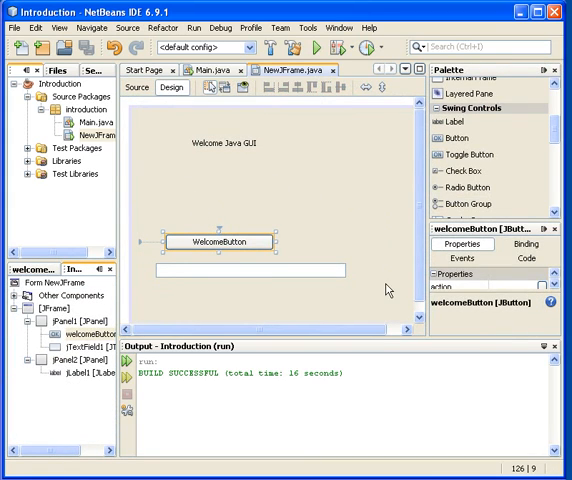
mouse_move(180, 304)
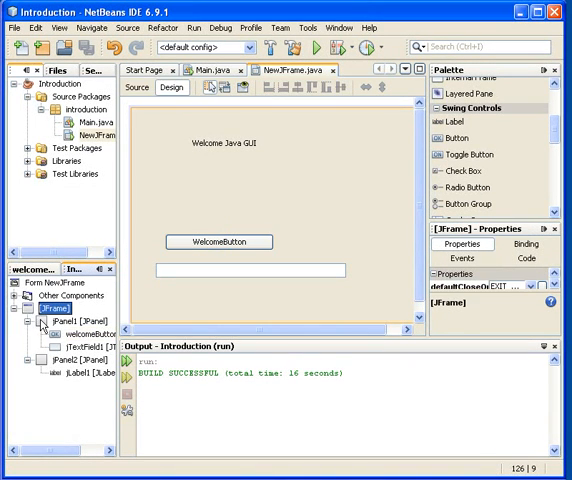
left_click(219, 241)
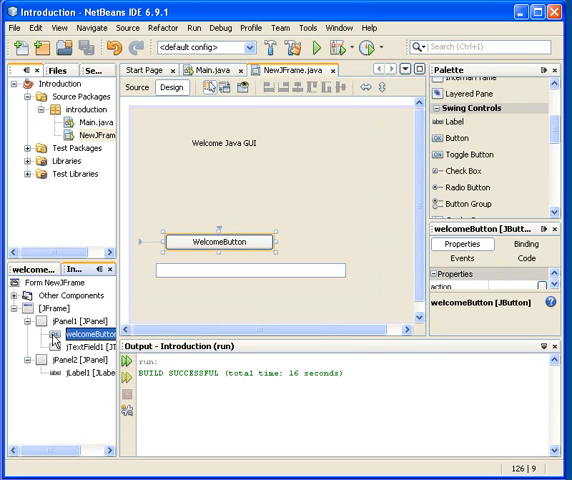
left_click(240, 272)
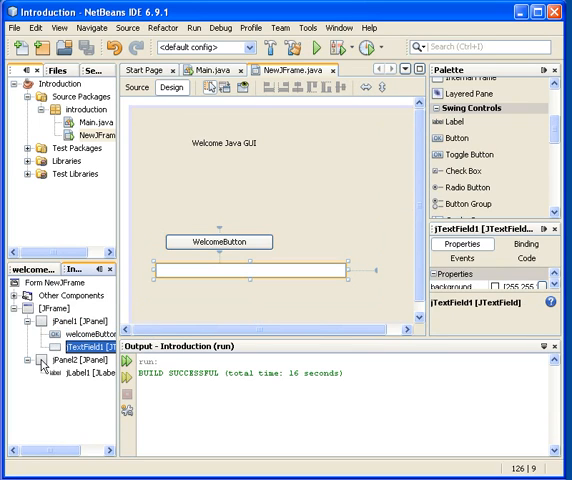
left_click(65, 373)
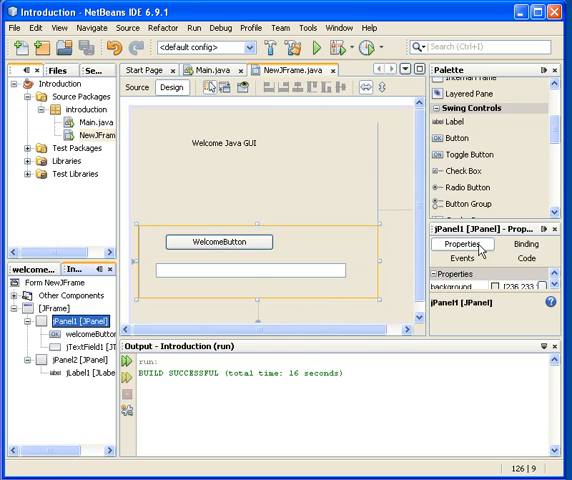
left_click(212, 241)
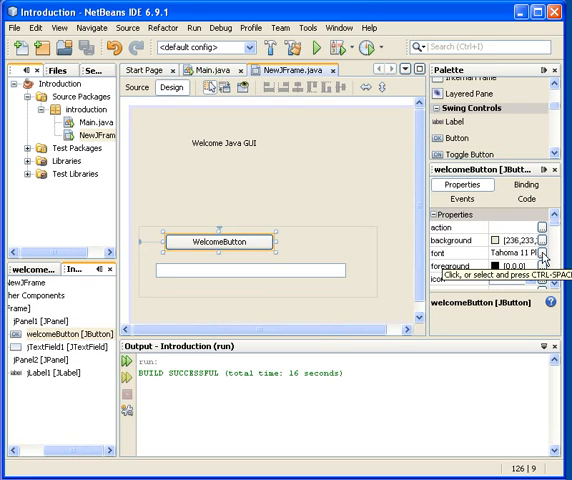
mouse_move(540, 258)
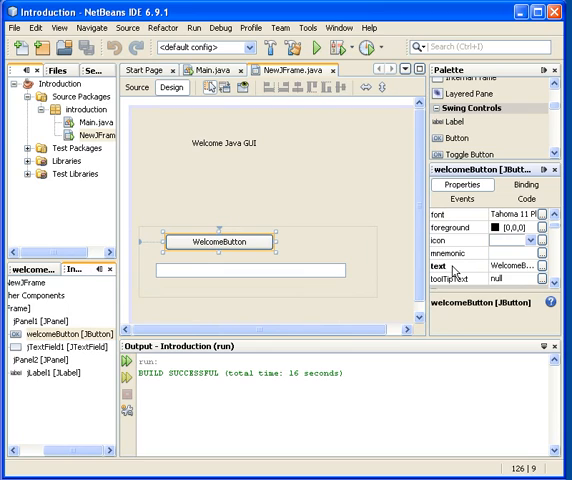
Step: Select welcomeButton's text property to show its caption description
left_click(458, 271)
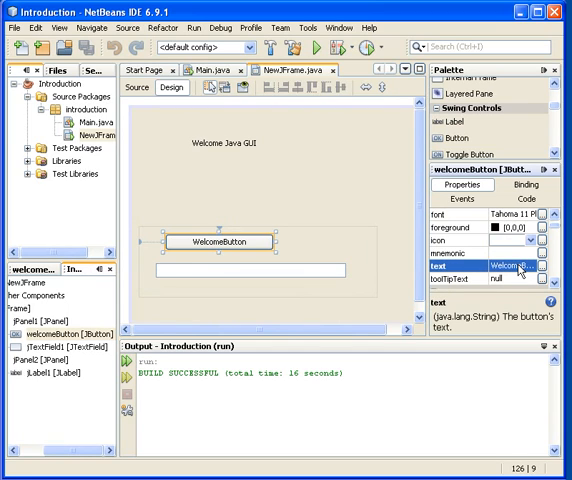